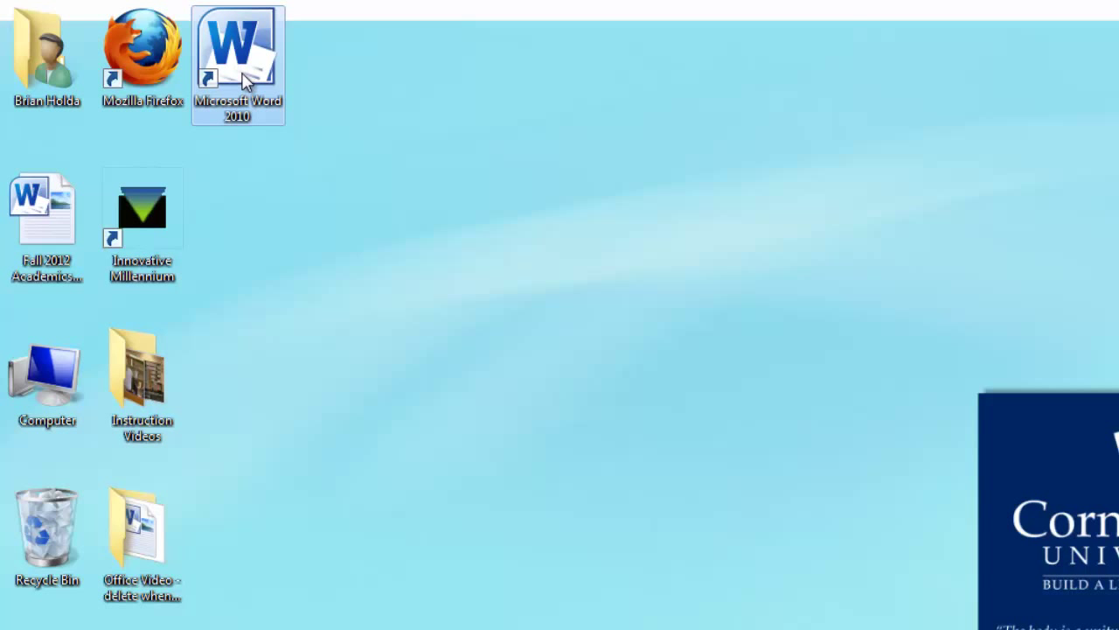
# Launch Microsoft Word 2010 from its desktop shortcut to a blank document.
pyautogui.doubleClick(238, 49)
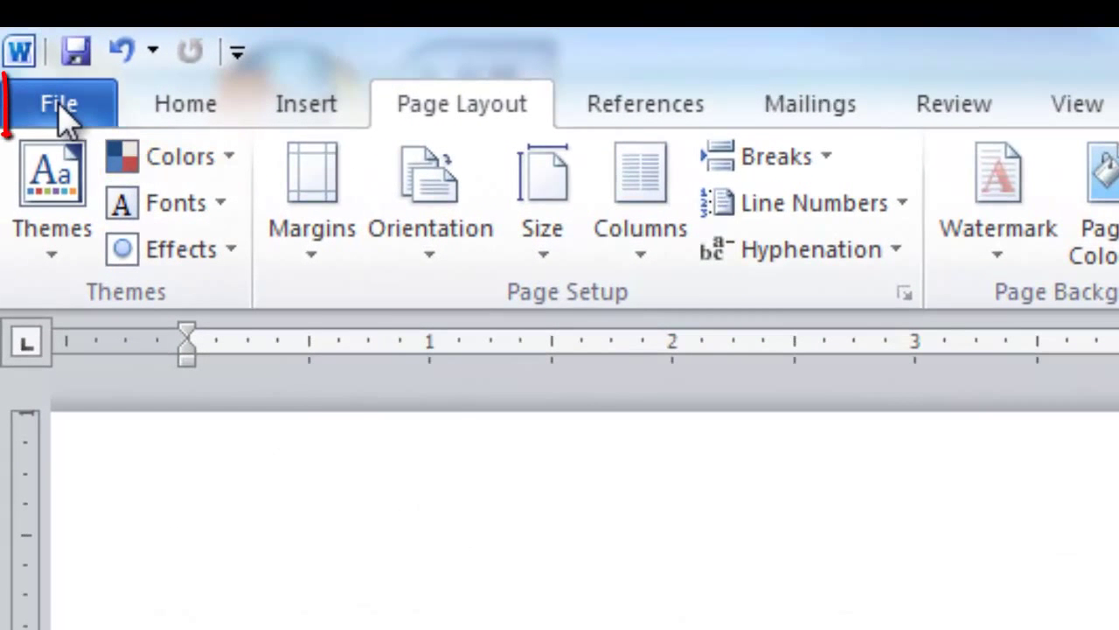
# Switch to the File backstage view where Help lists the Office version.
pyautogui.click(59, 103)
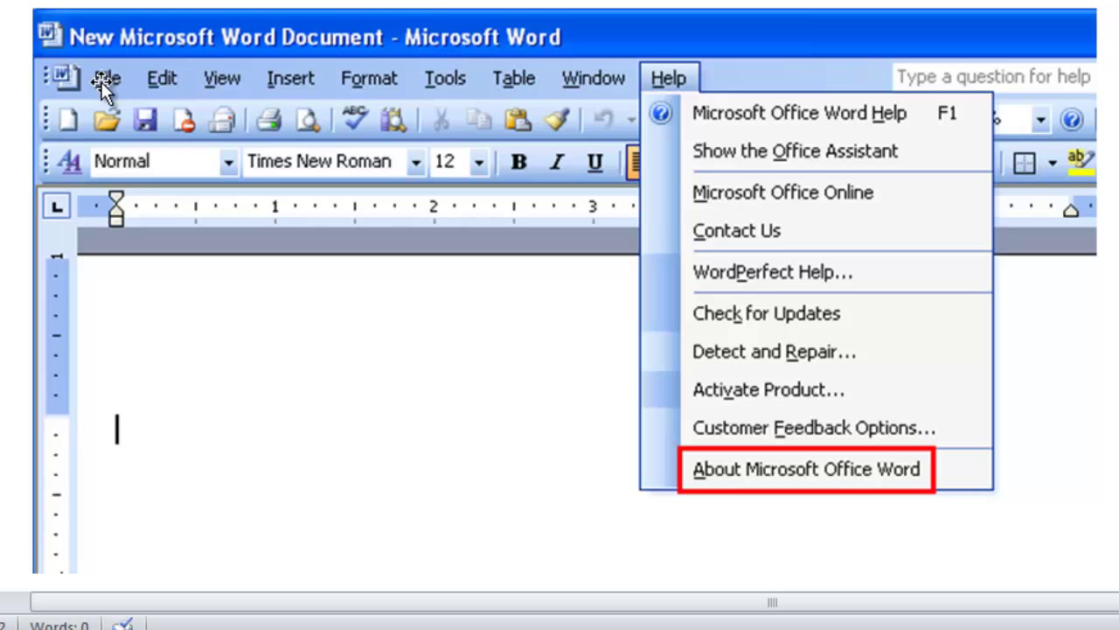
pyautogui.moveTo(672, 82)
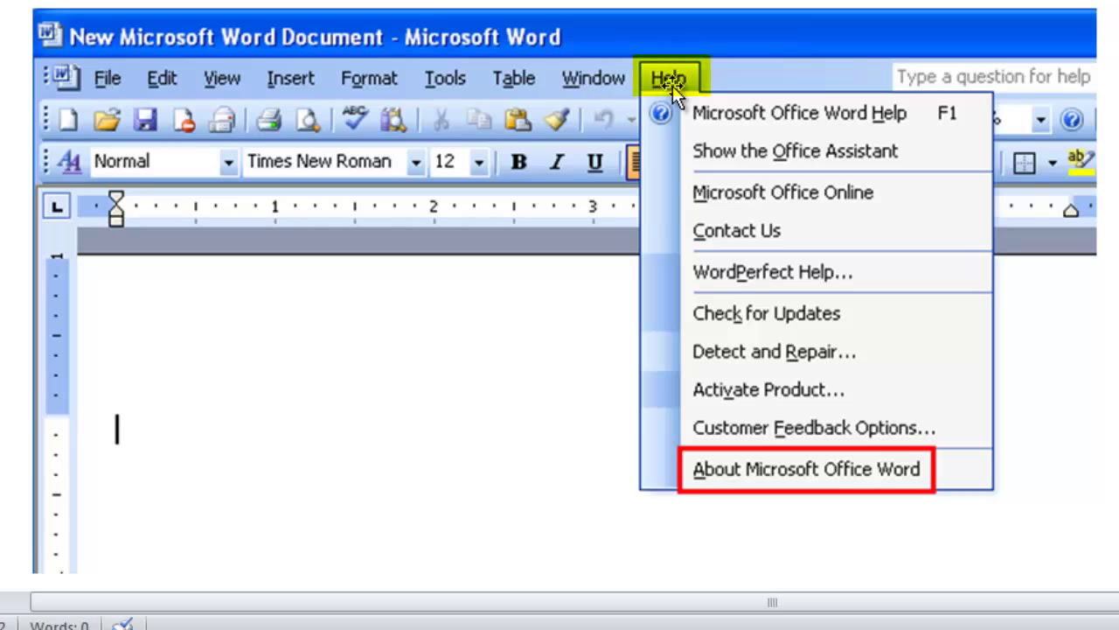
pyautogui.moveTo(794, 500)
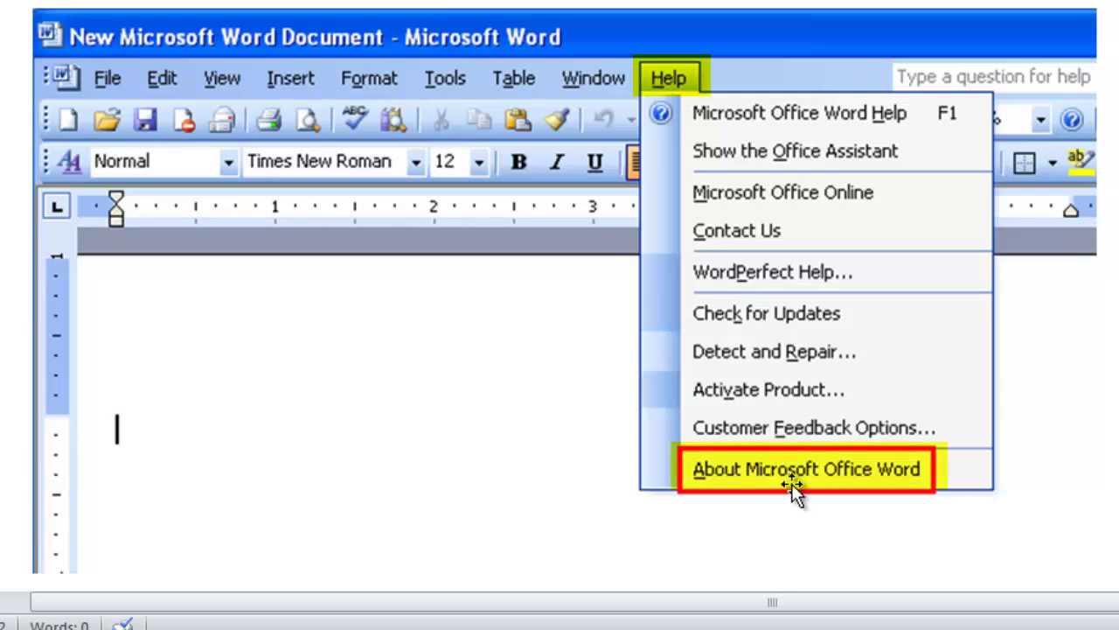
# Show the About Microsoft Office Word version details from the Help menu.
pyautogui.click(805, 468)
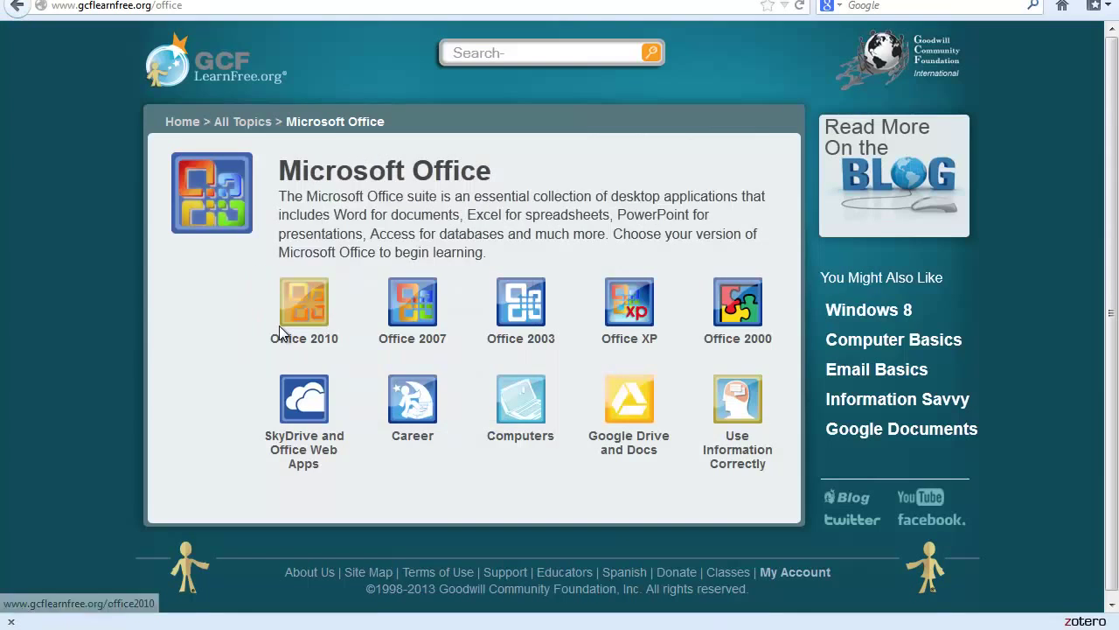
pyautogui.moveTo(297, 328)
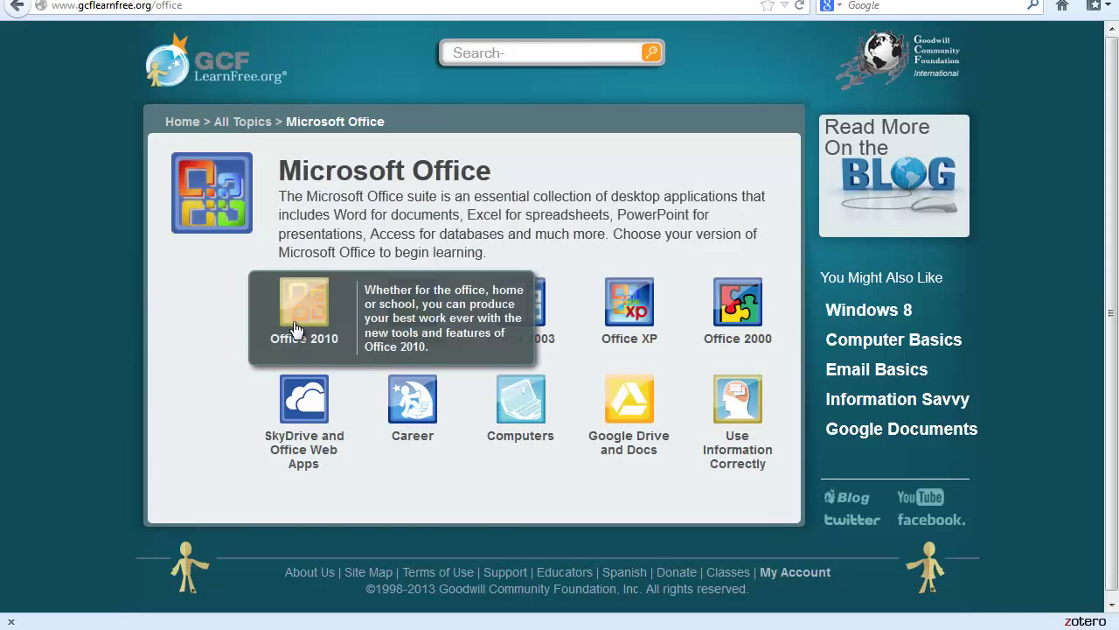
pyautogui.moveTo(825, 306)
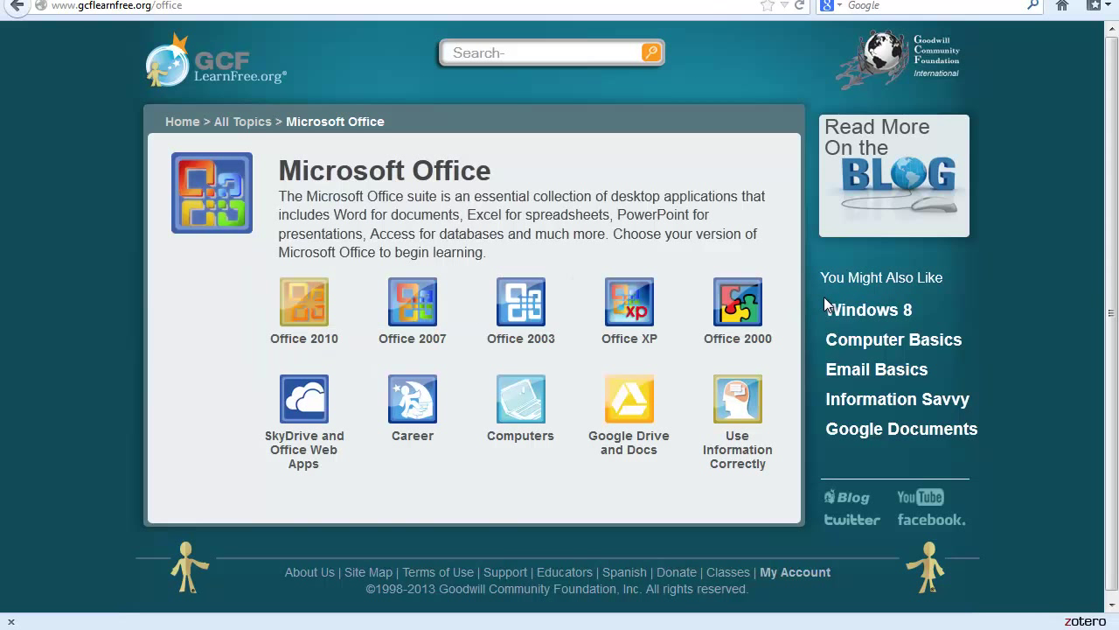